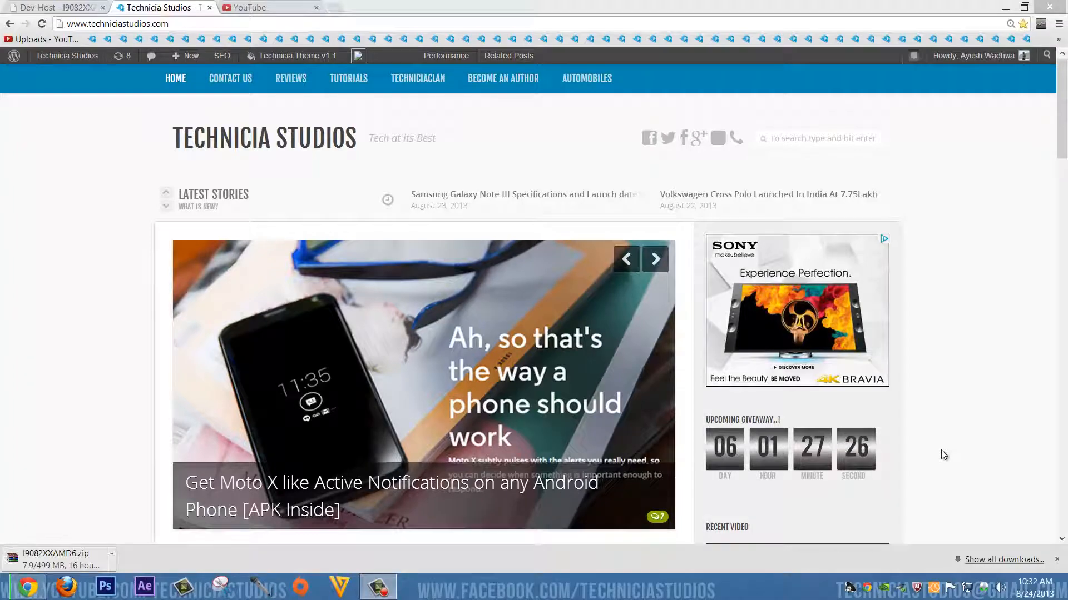
mouse_move(1053, 123)
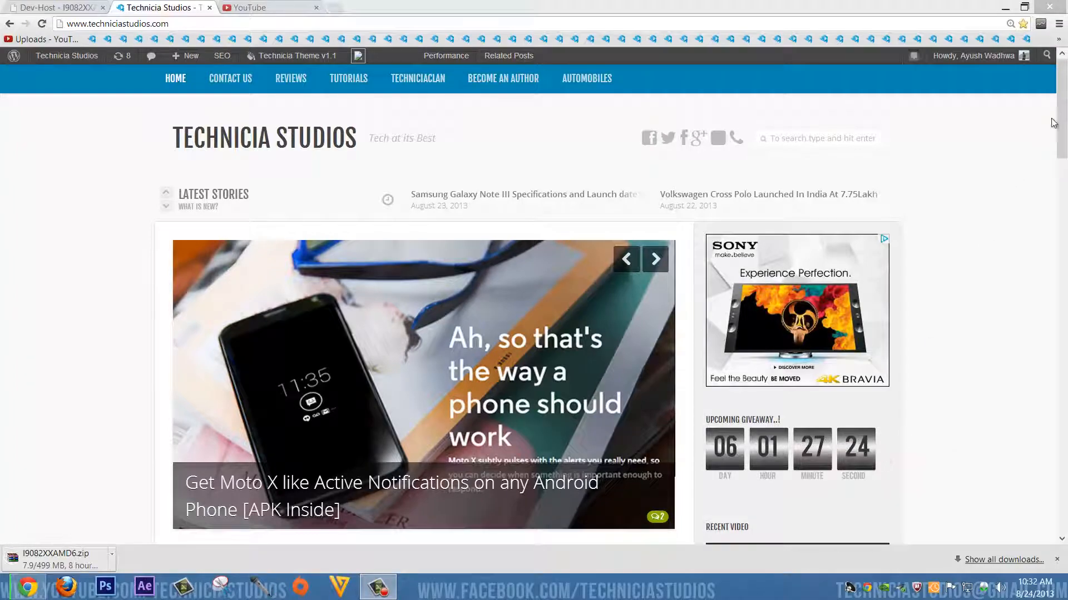
Step: Scroll up and down through the Technicia Studios homepage content
scroll(down, 3)
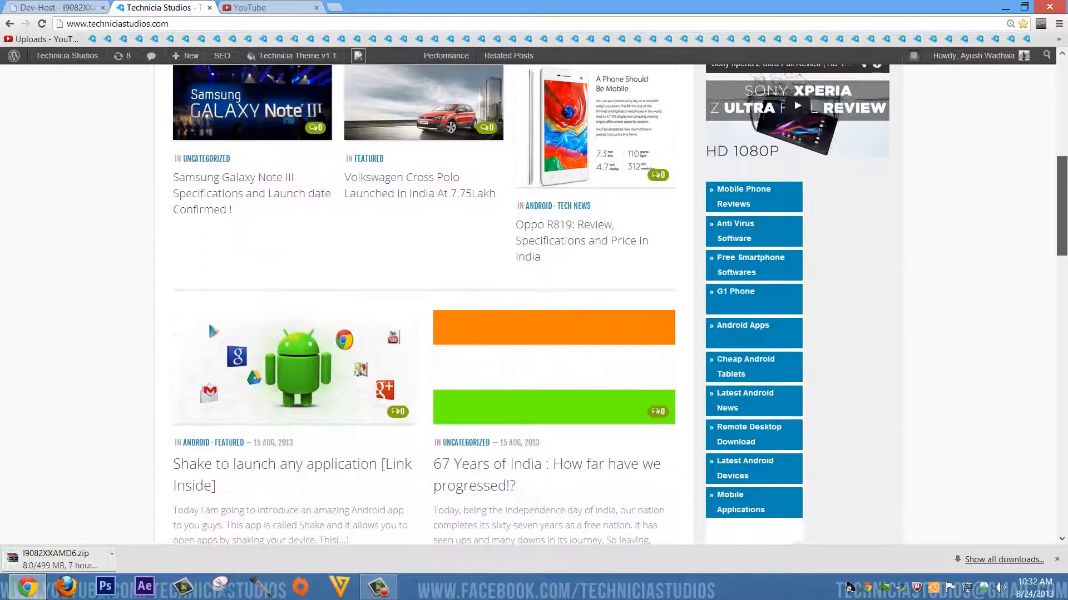
scroll(down, 3)
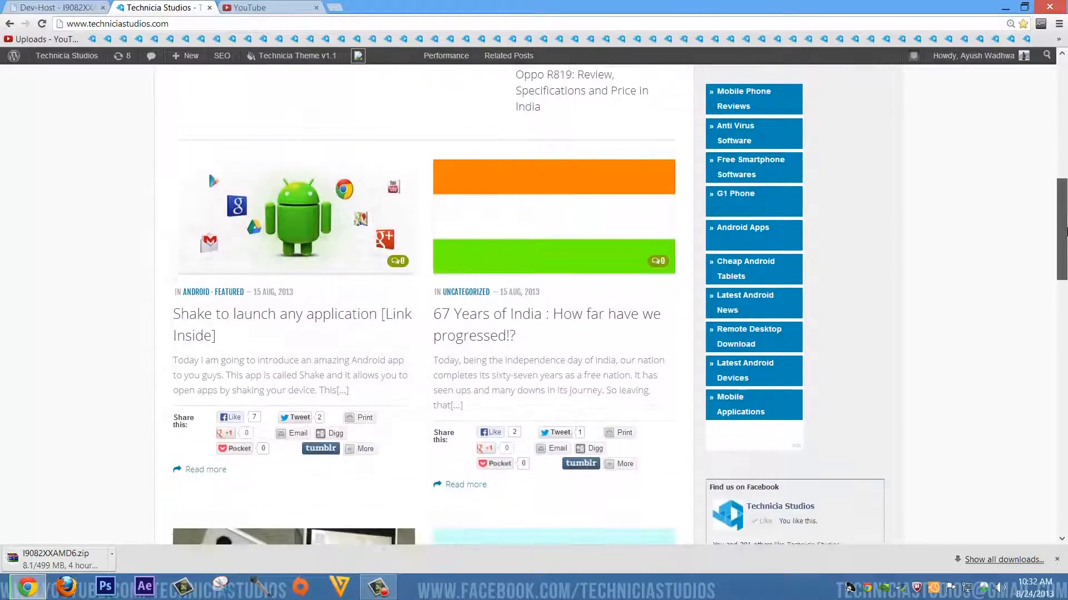
scroll(up, 3)
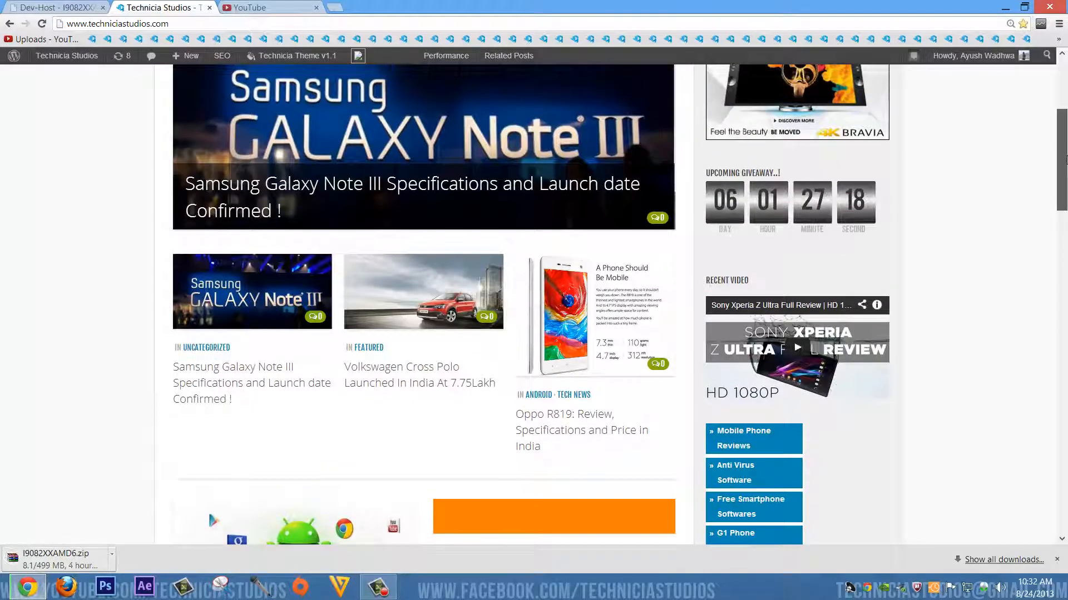
scroll(down, 3)
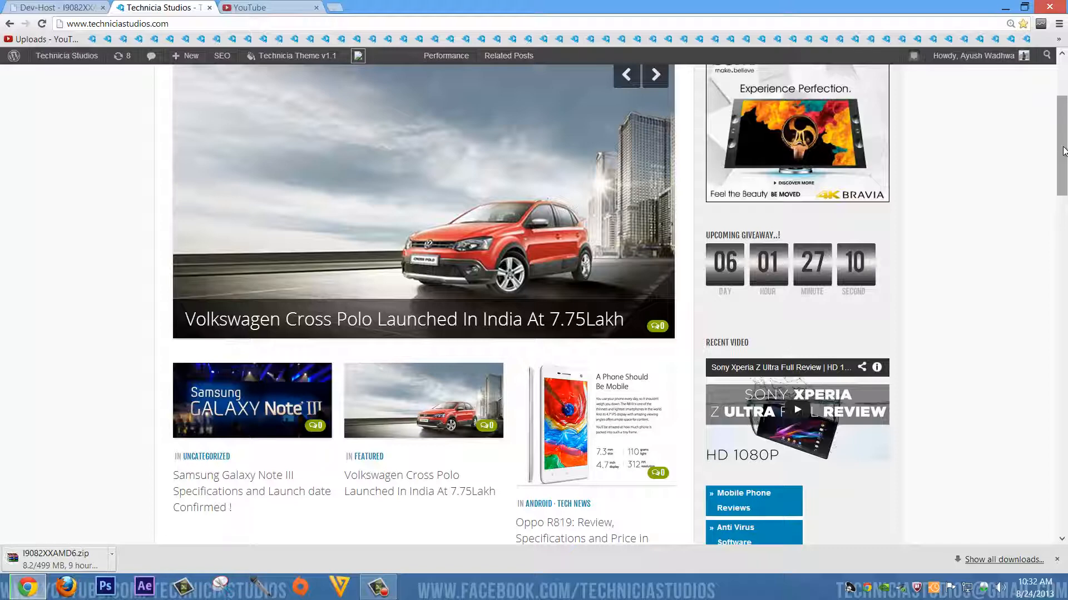
scroll(up, 3)
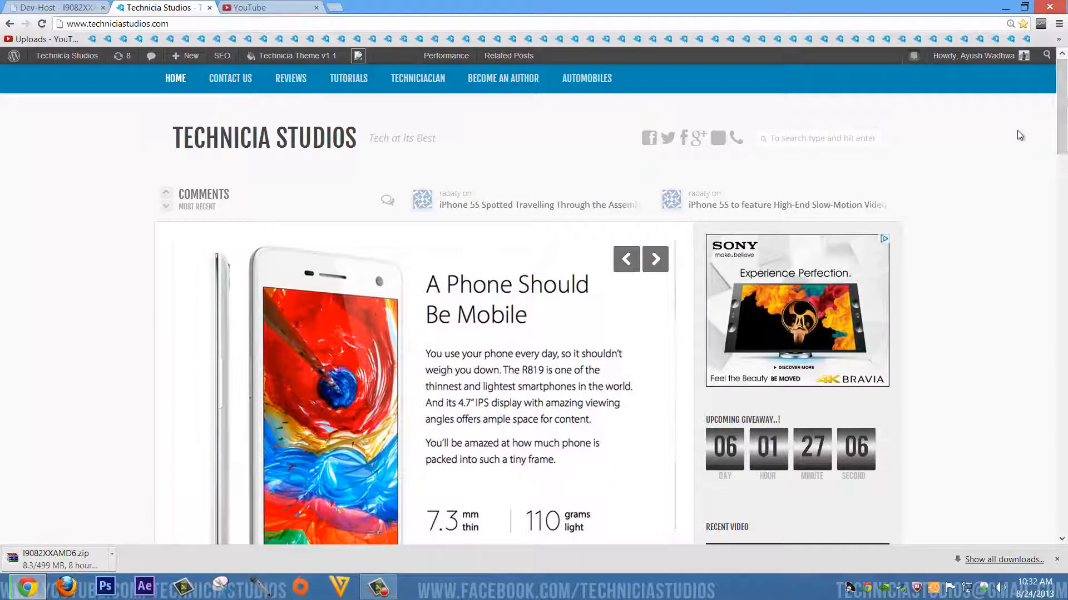
mouse_move(995, 170)
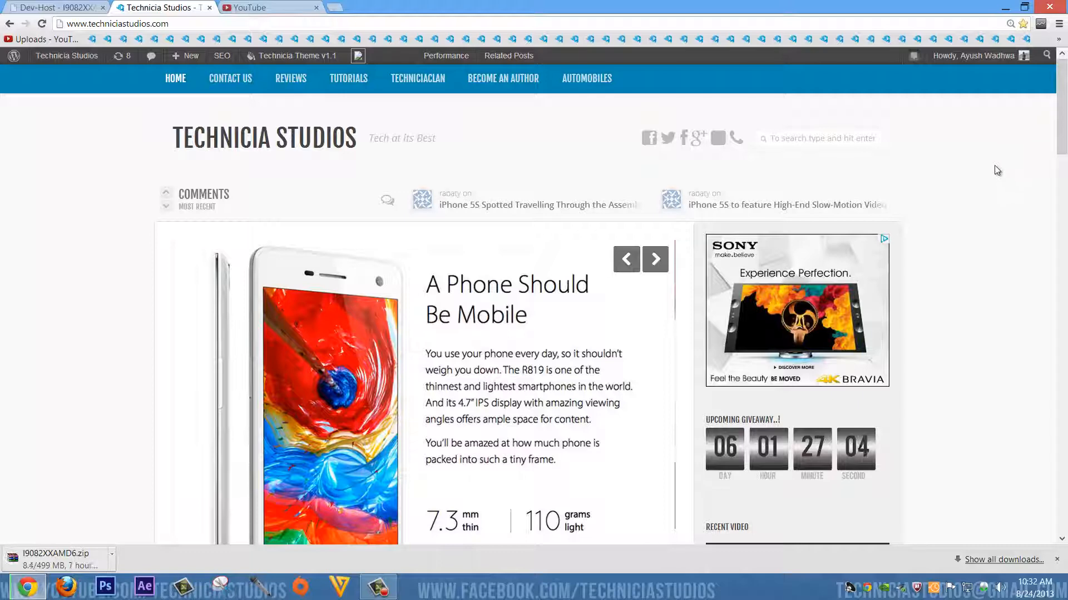
mouse_move(930, 567)
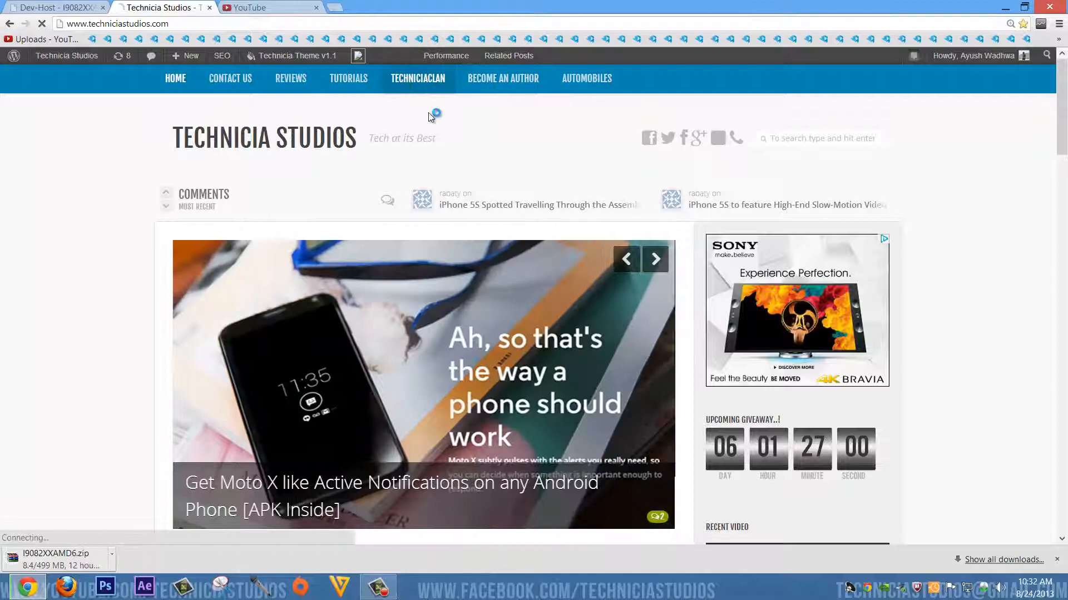
Step: View TechniciaClan's permanent members and other authors, then return to the home page
click(418, 78)
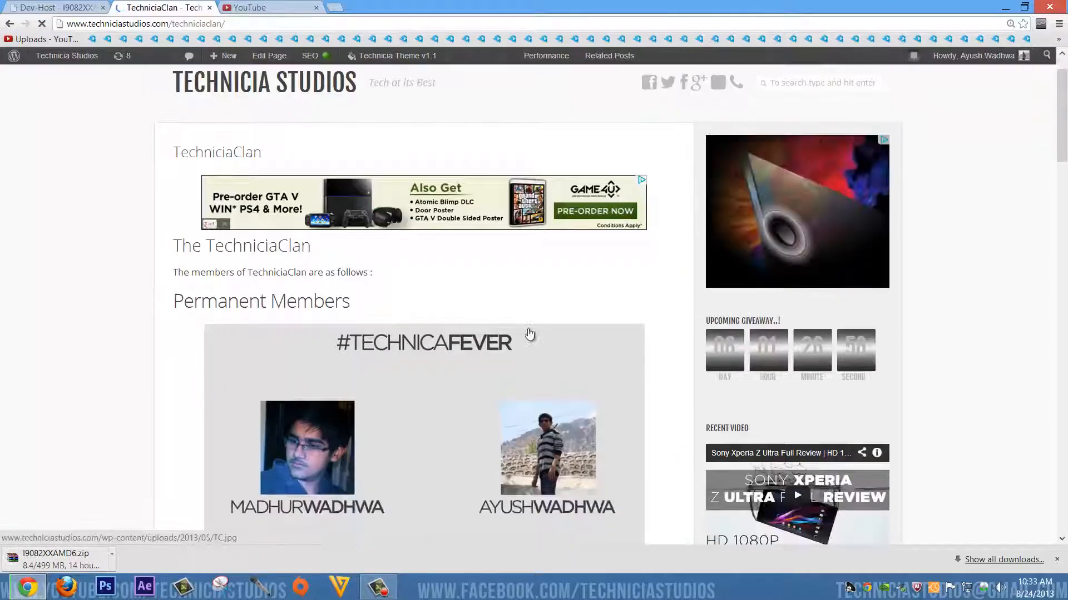
scroll(down, 3)
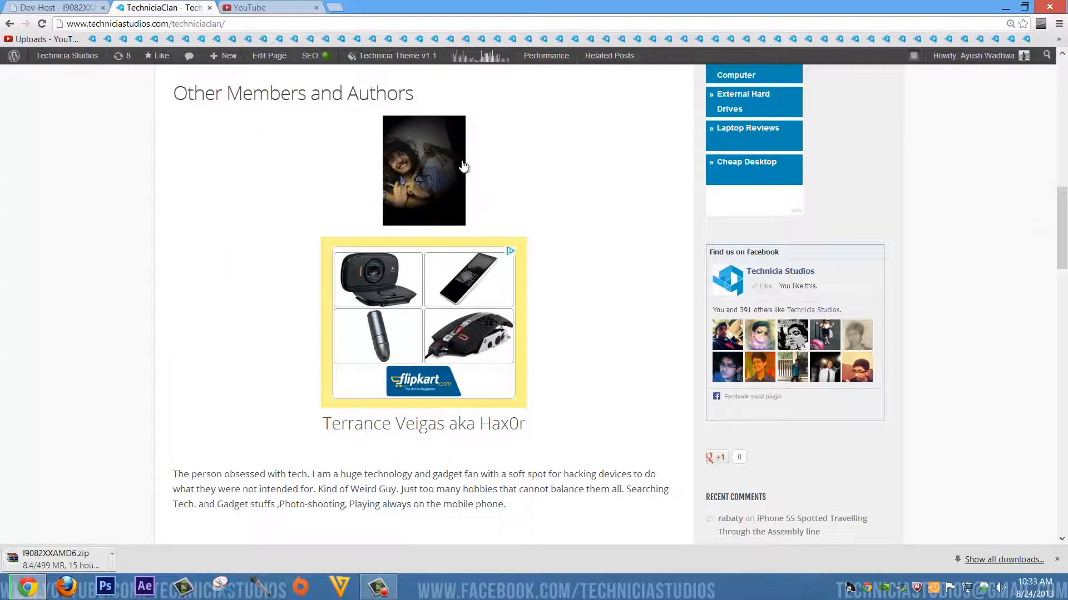
scroll(down, 3)
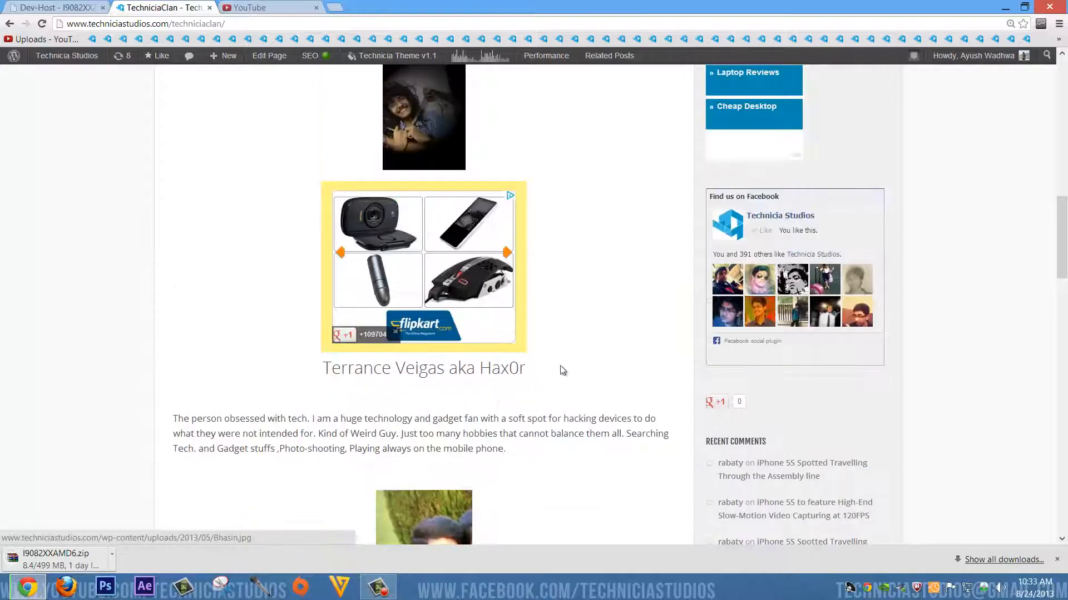
scroll(down, 3)
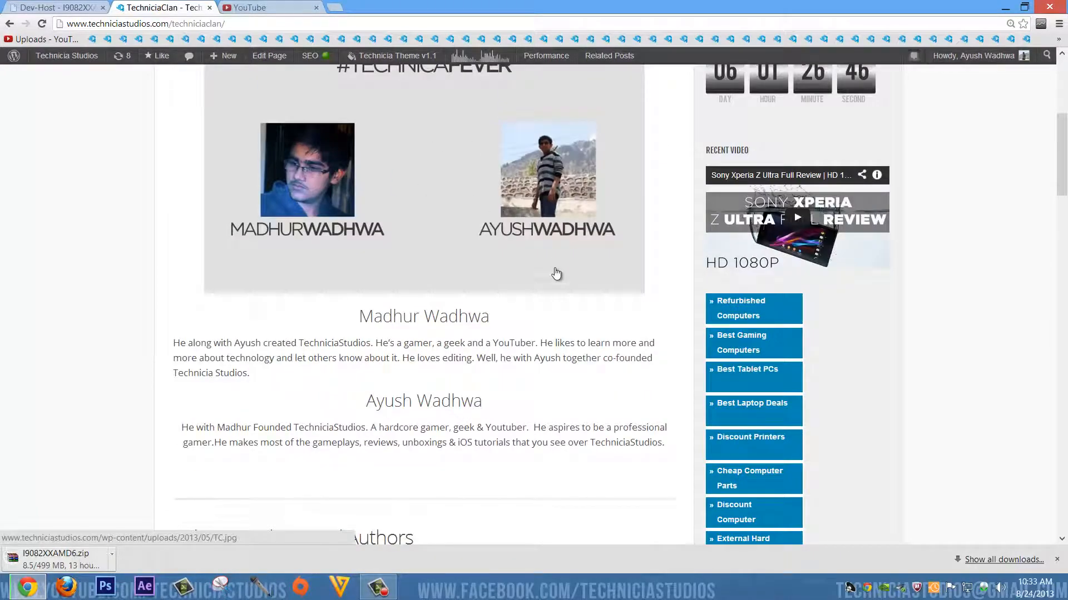
scroll(up, 3)
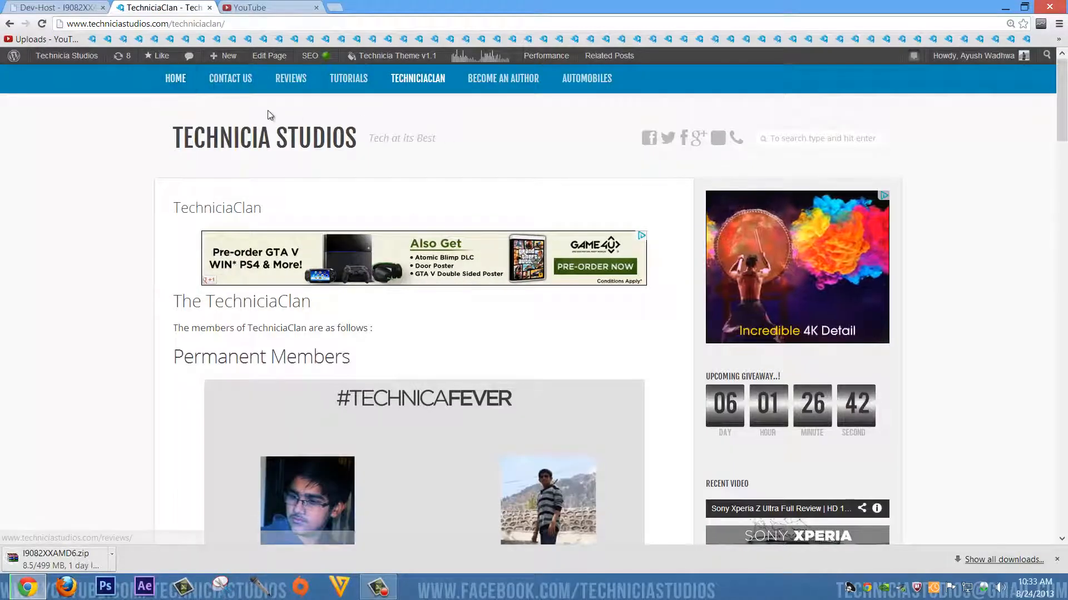
click(175, 77)
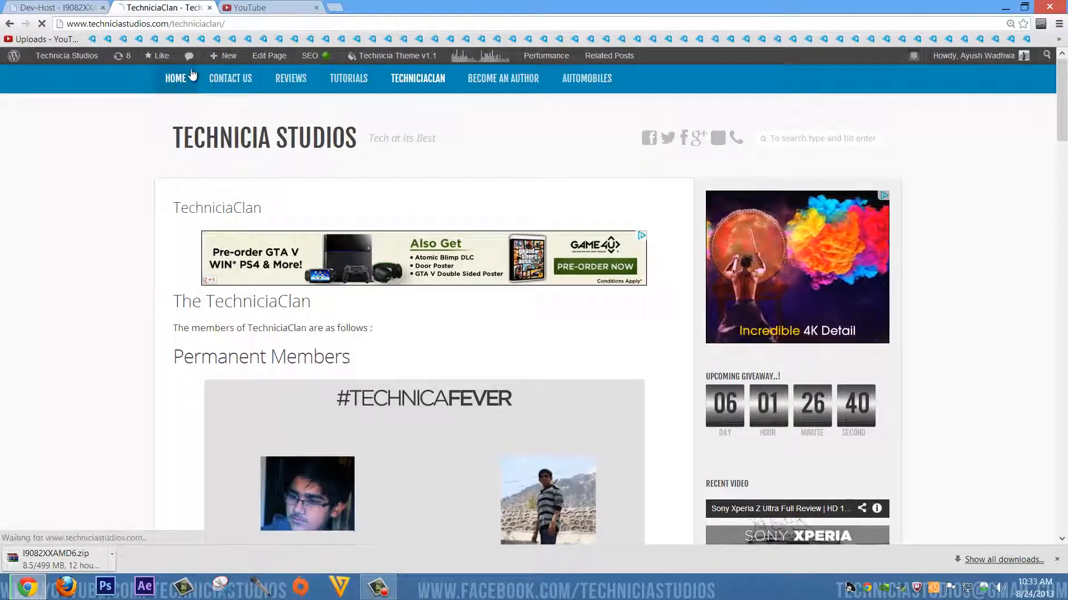
Step: Browse the homepage slider and recent-posts grid, then go to Become an Author
click(224, 56)
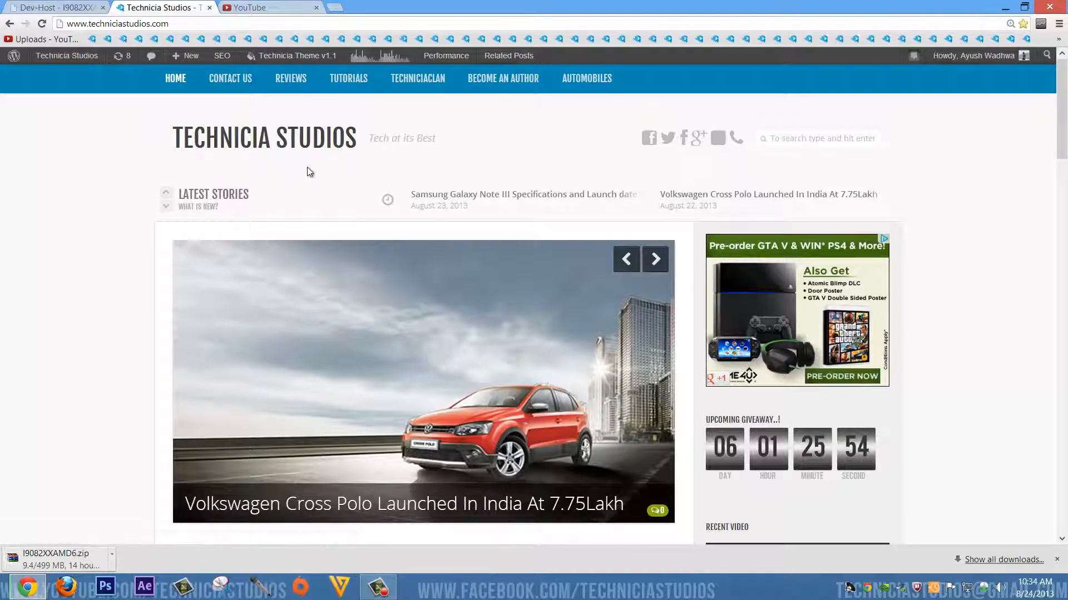
mouse_move(322, 160)
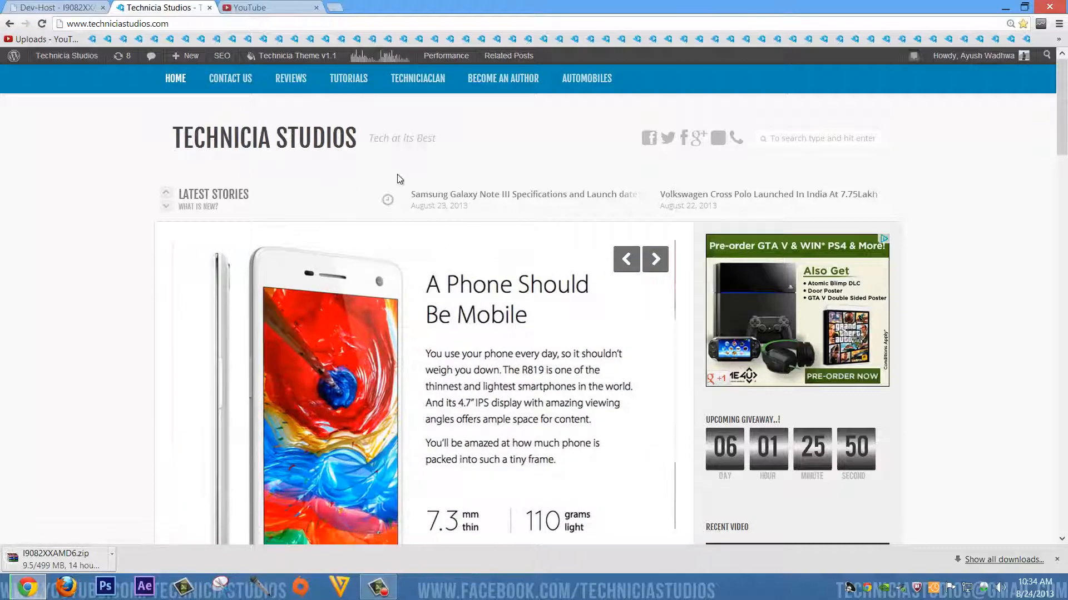
scroll(down, 3)
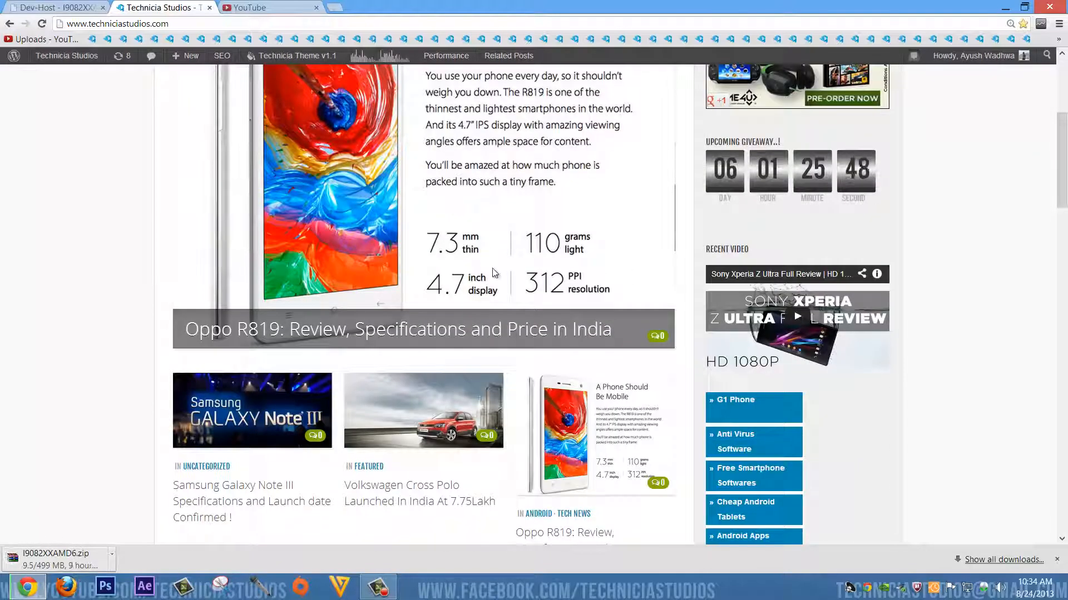
scroll(down, 3)
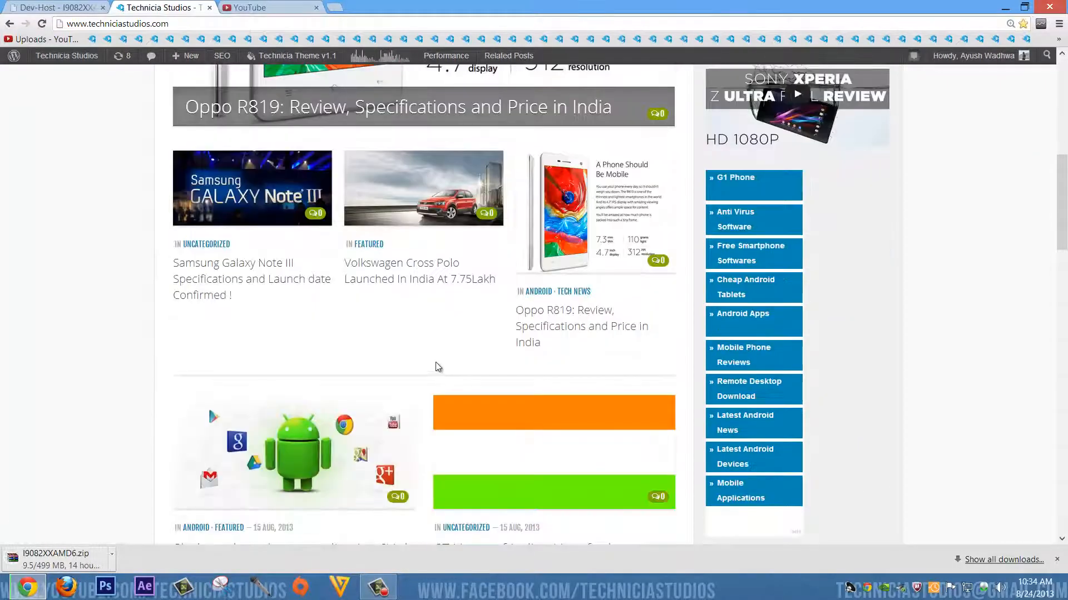
mouse_move(342, 344)
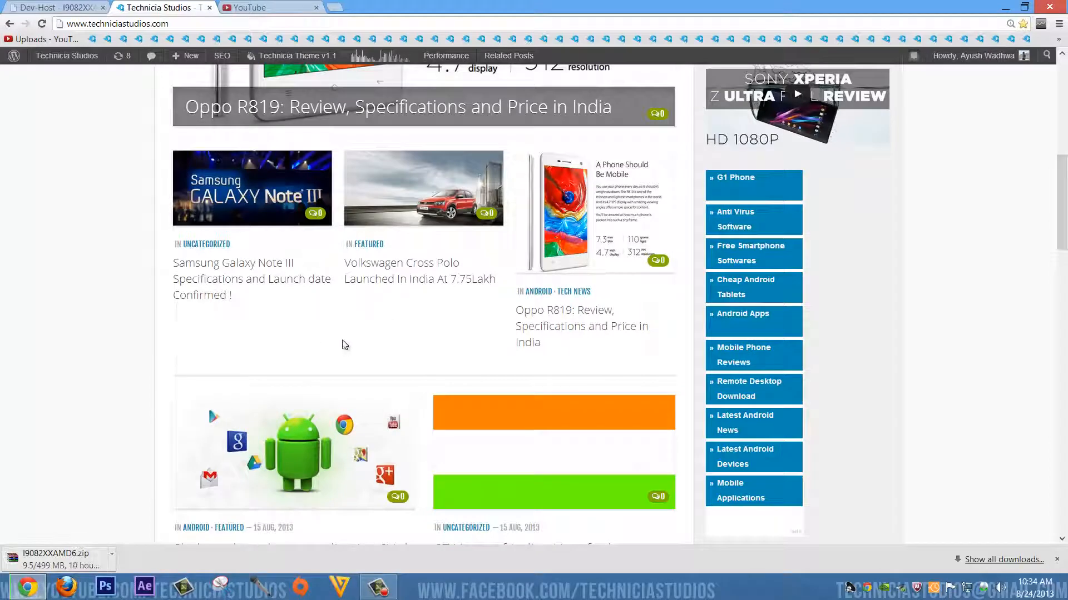
mouse_move(537, 322)
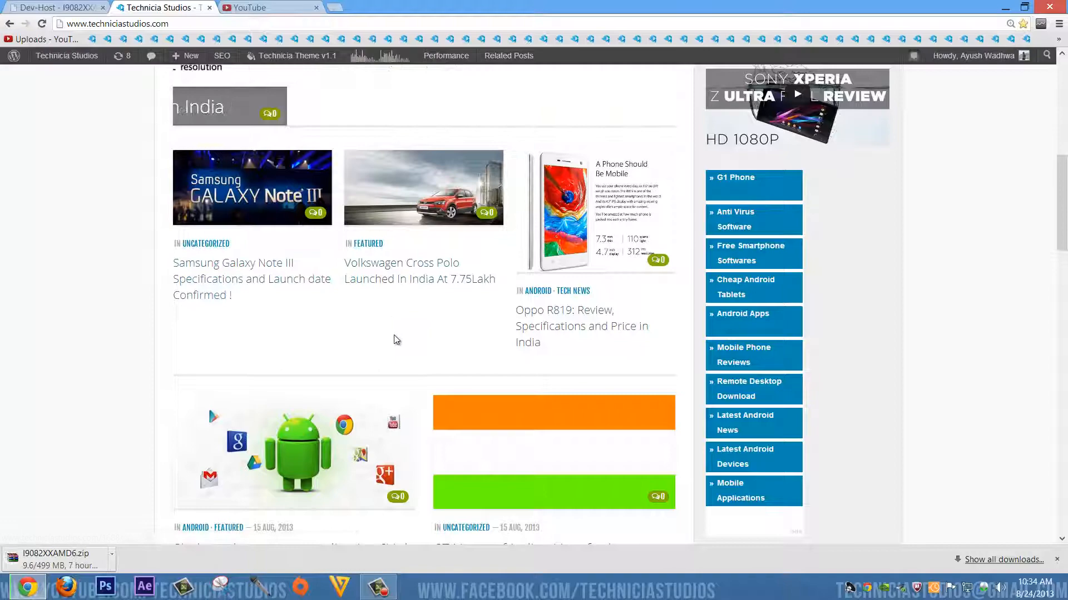
scroll(down, 3)
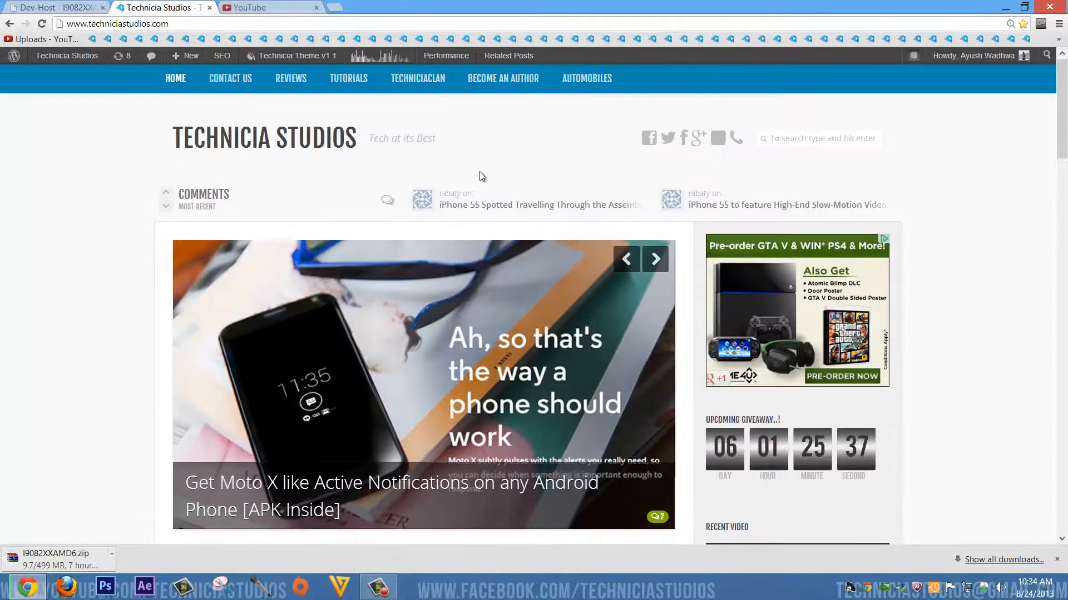
click(503, 78)
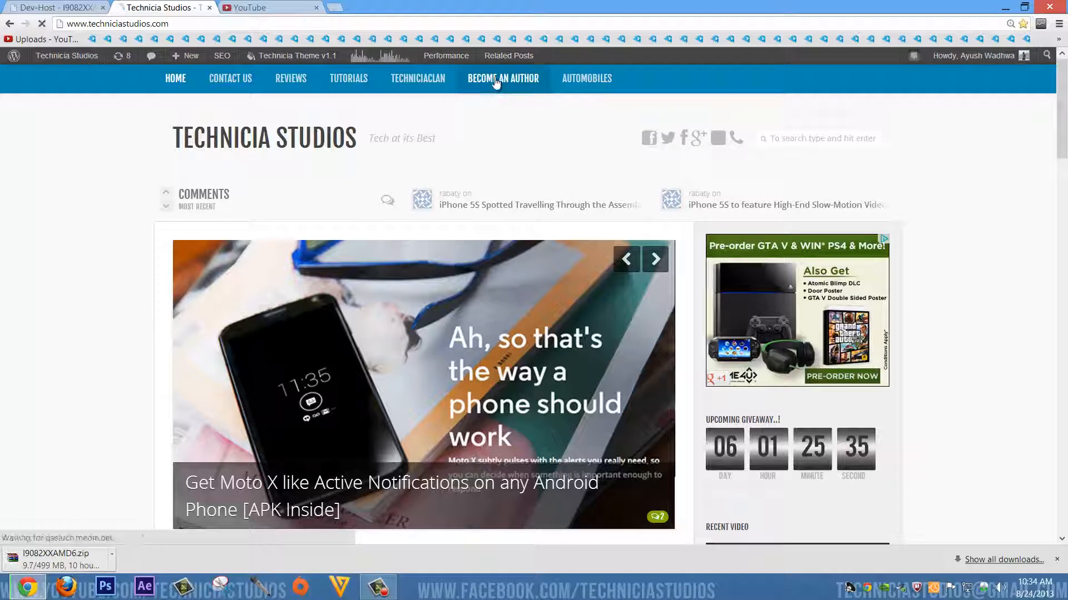
click(502, 78)
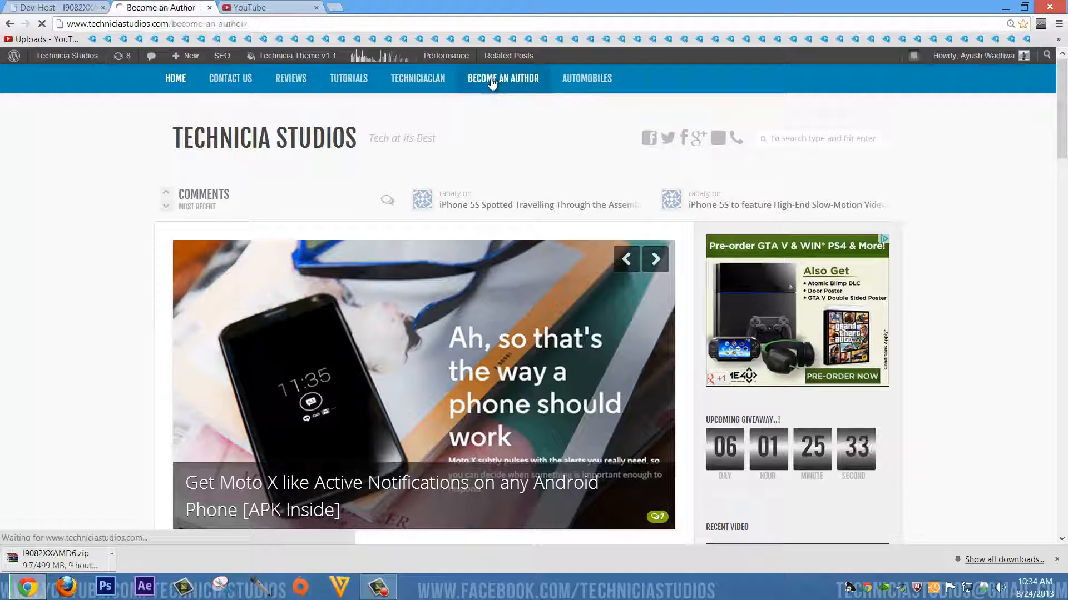
click(502, 78)
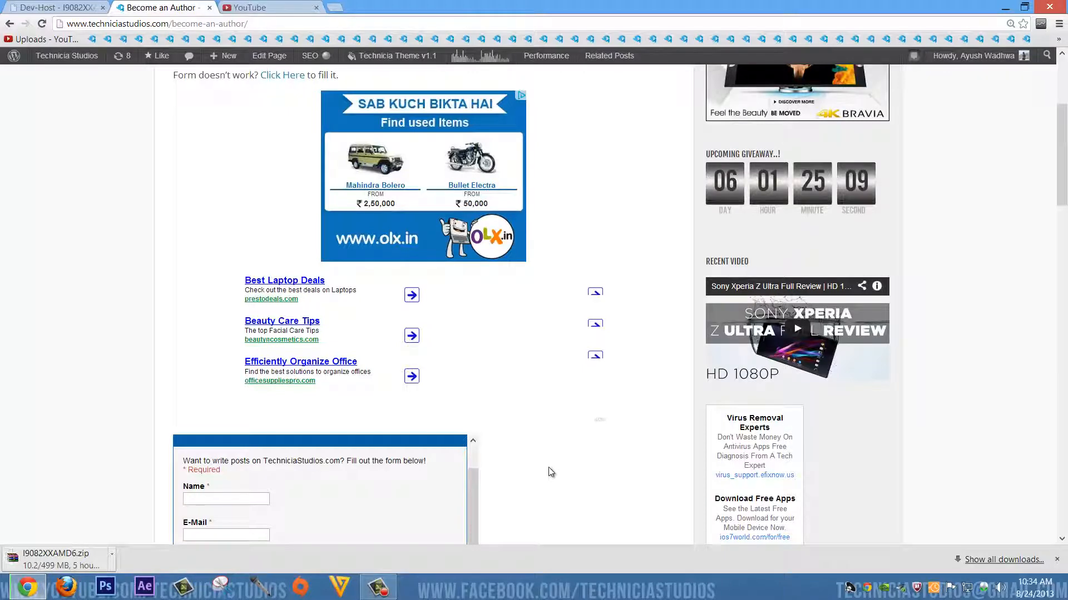
scroll(down, 3)
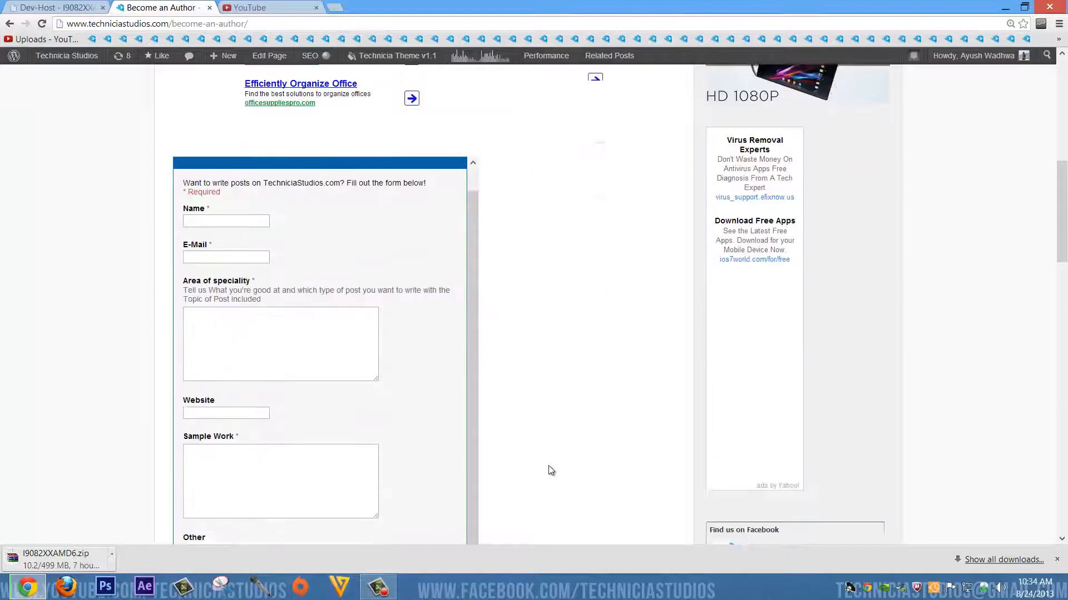
scroll(down, 3)
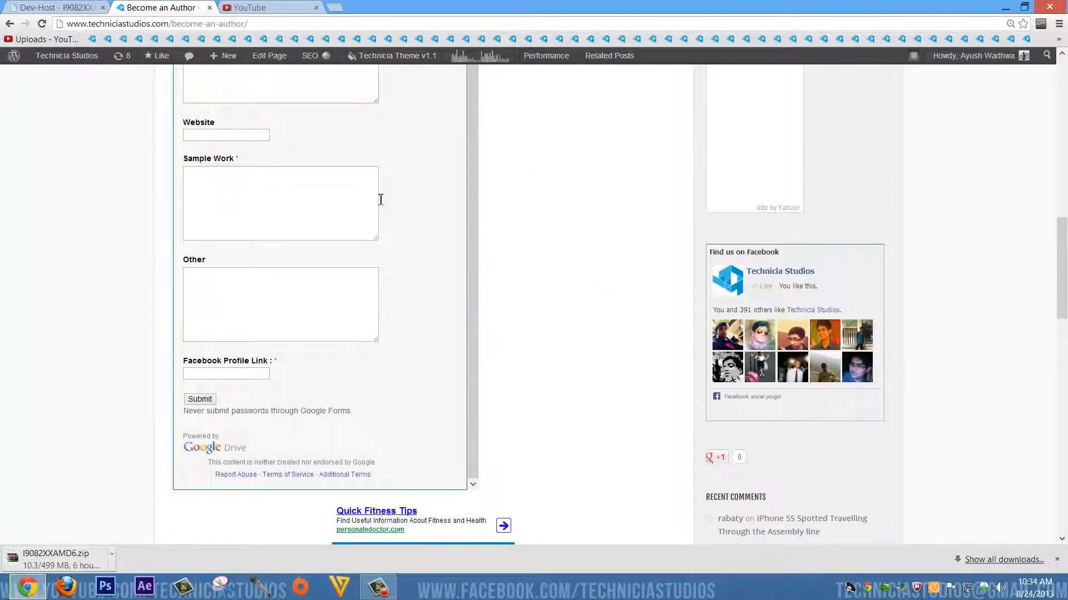
scroll(down, 3)
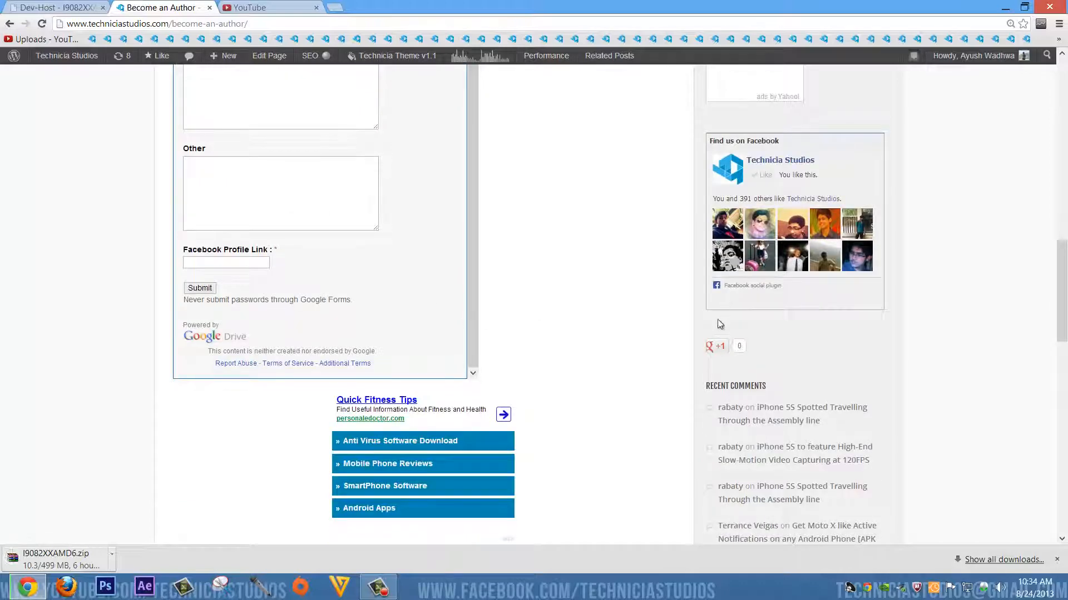
scroll(down, 3)
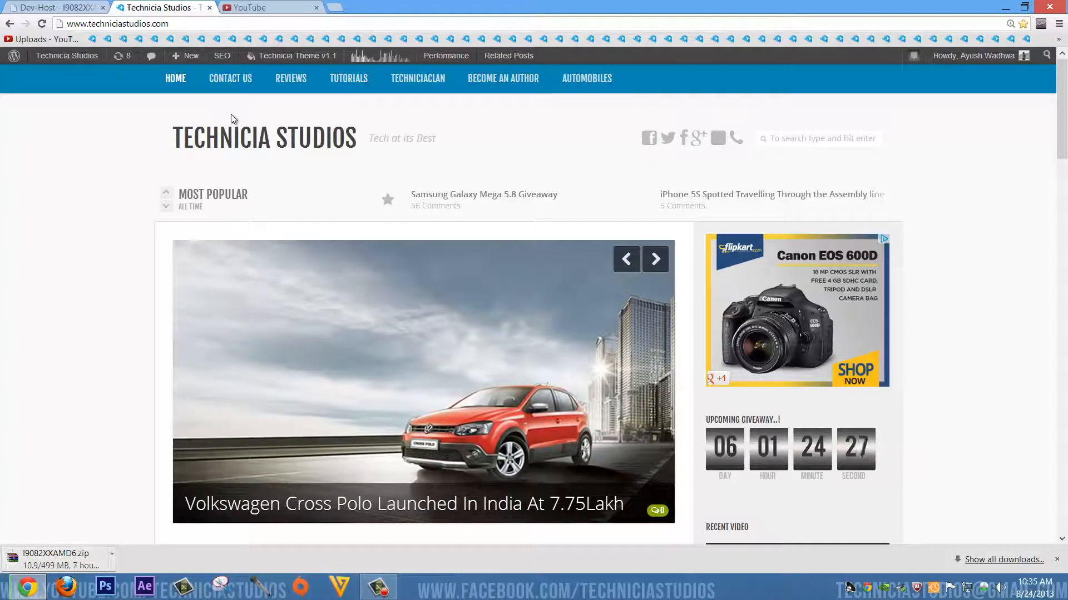
scroll(down, 3)
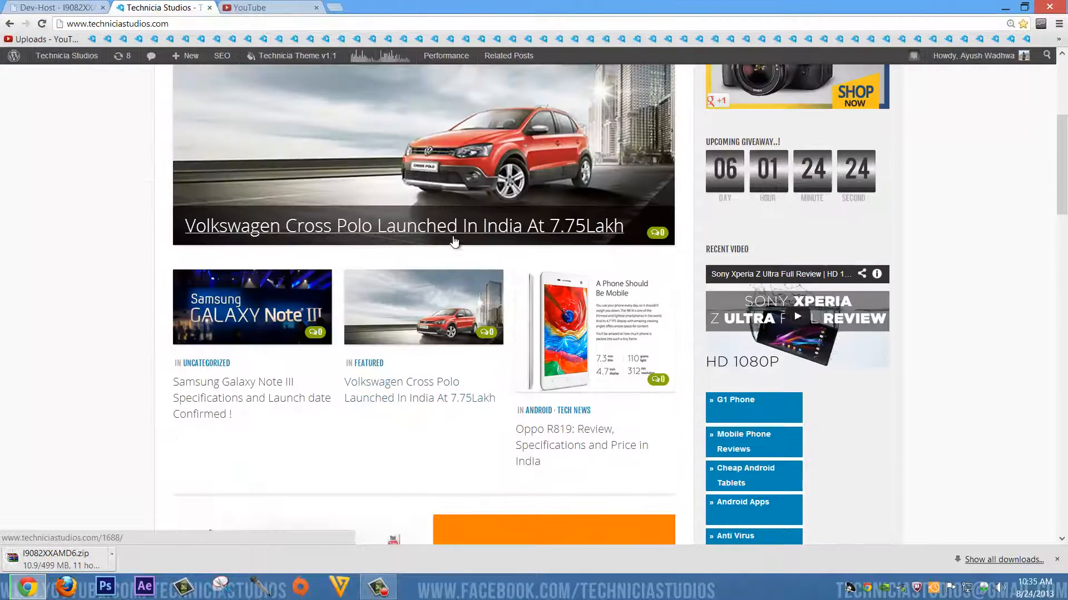
scroll(up, 3)
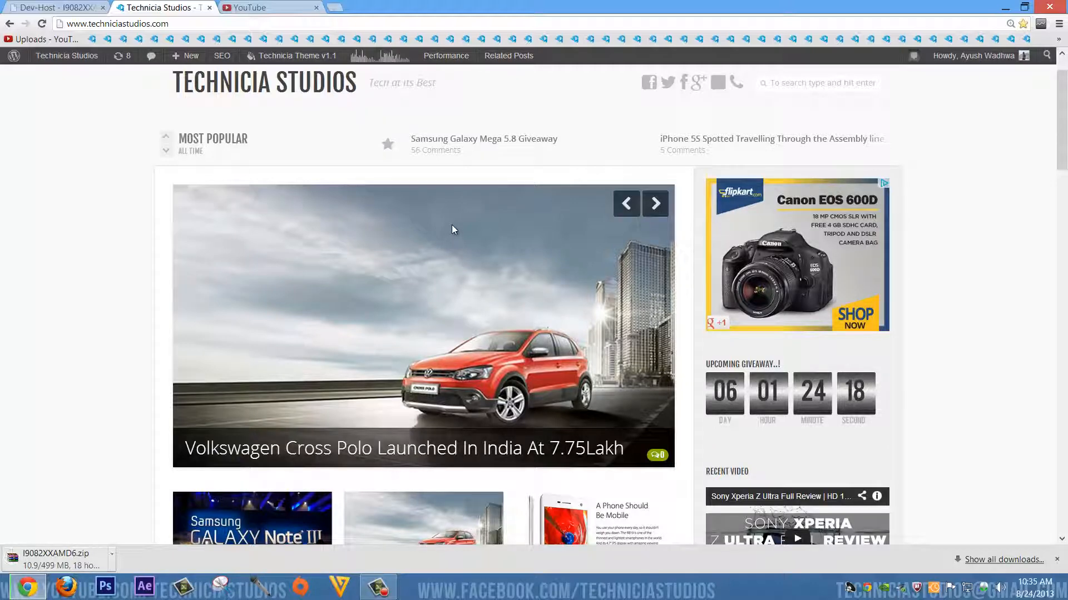
mouse_move(457, 207)
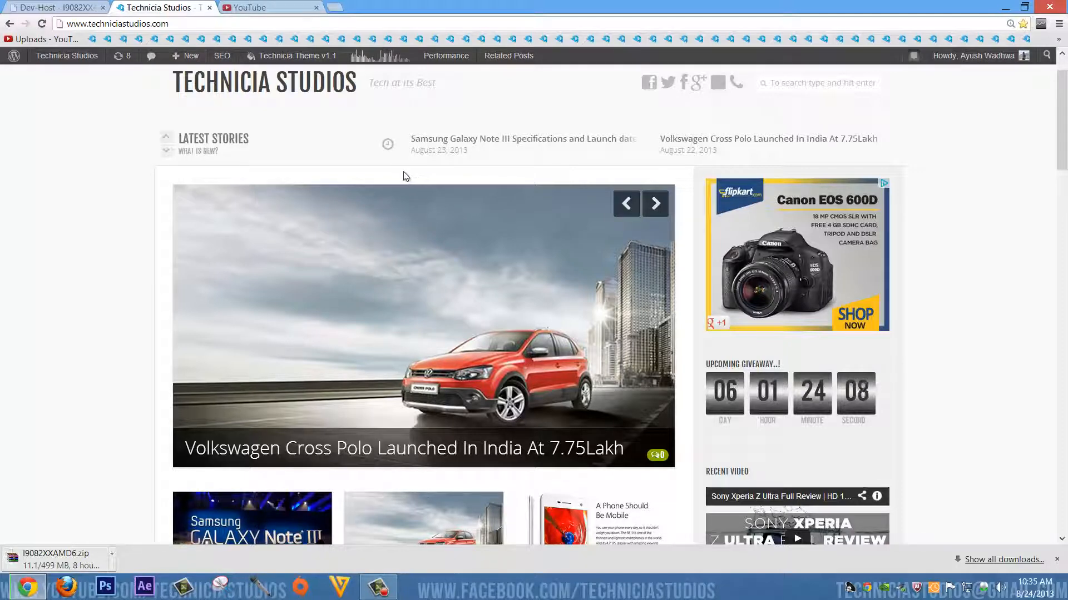
mouse_move(410, 185)
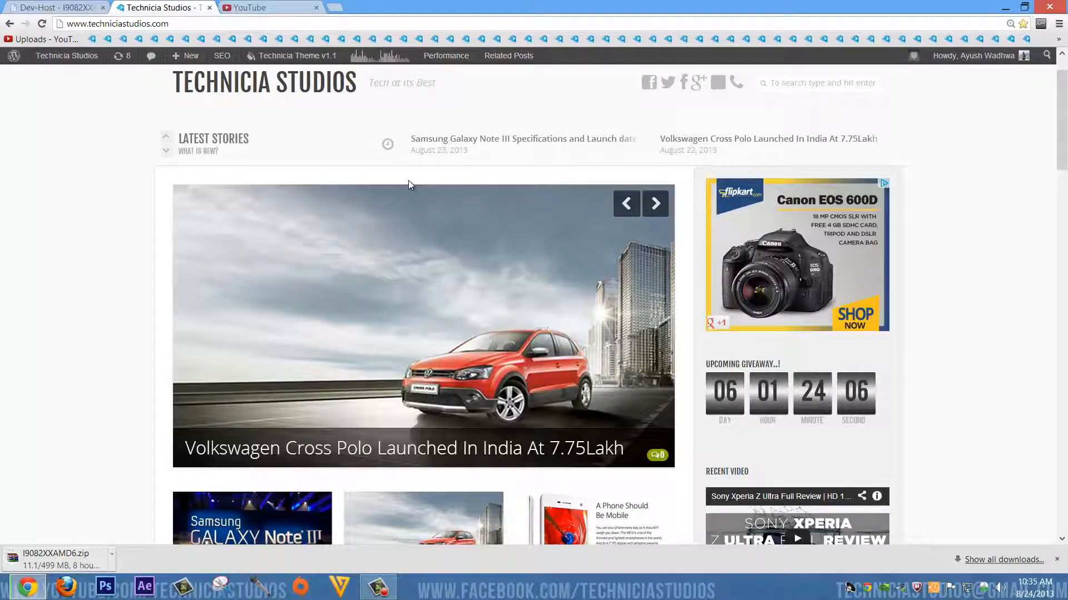